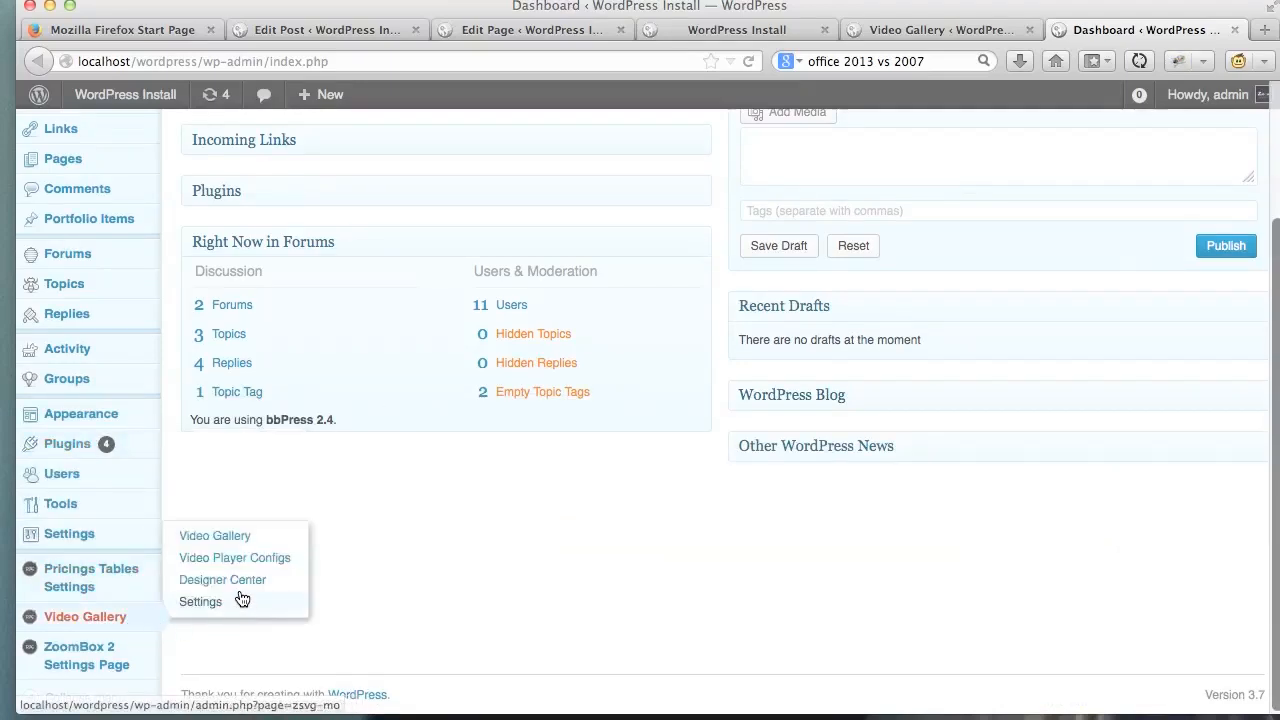
Go to the Video Gallery Designer Center from the admin sidebar
left_click(222, 580)
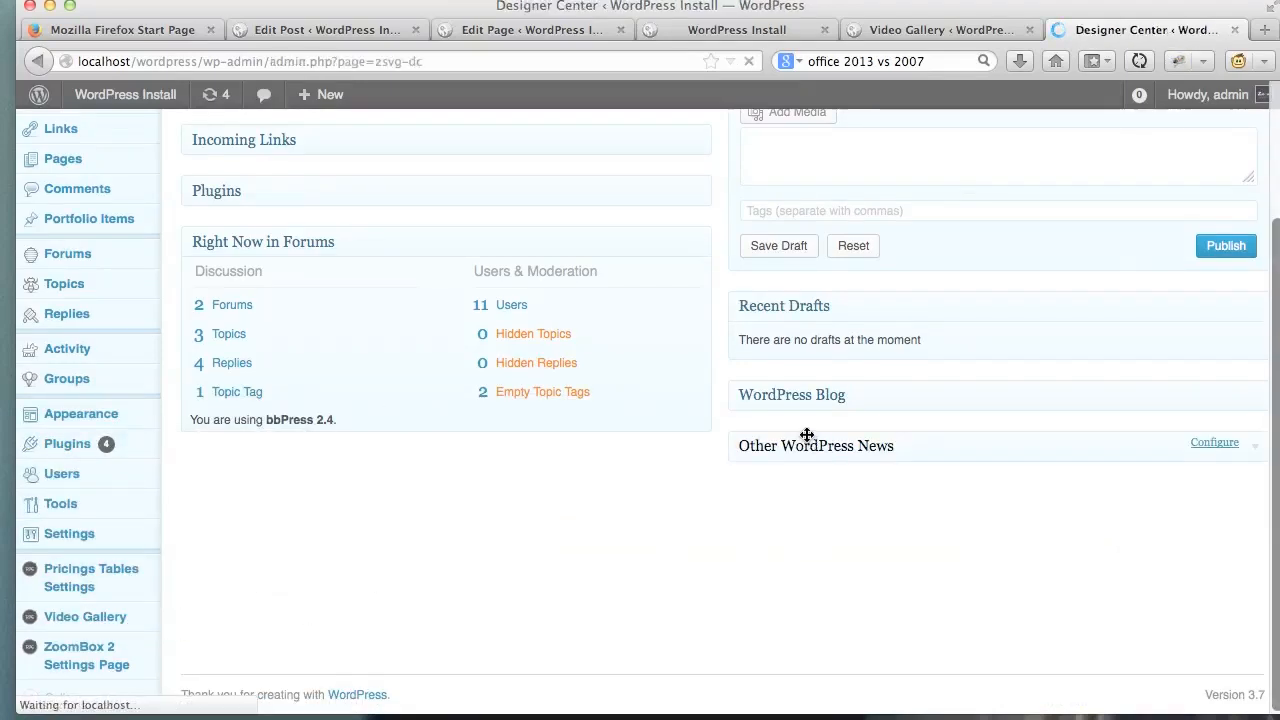
Change the gallery thumbnails' Active Background colour to orange #ce8b23
left_click(84, 616)
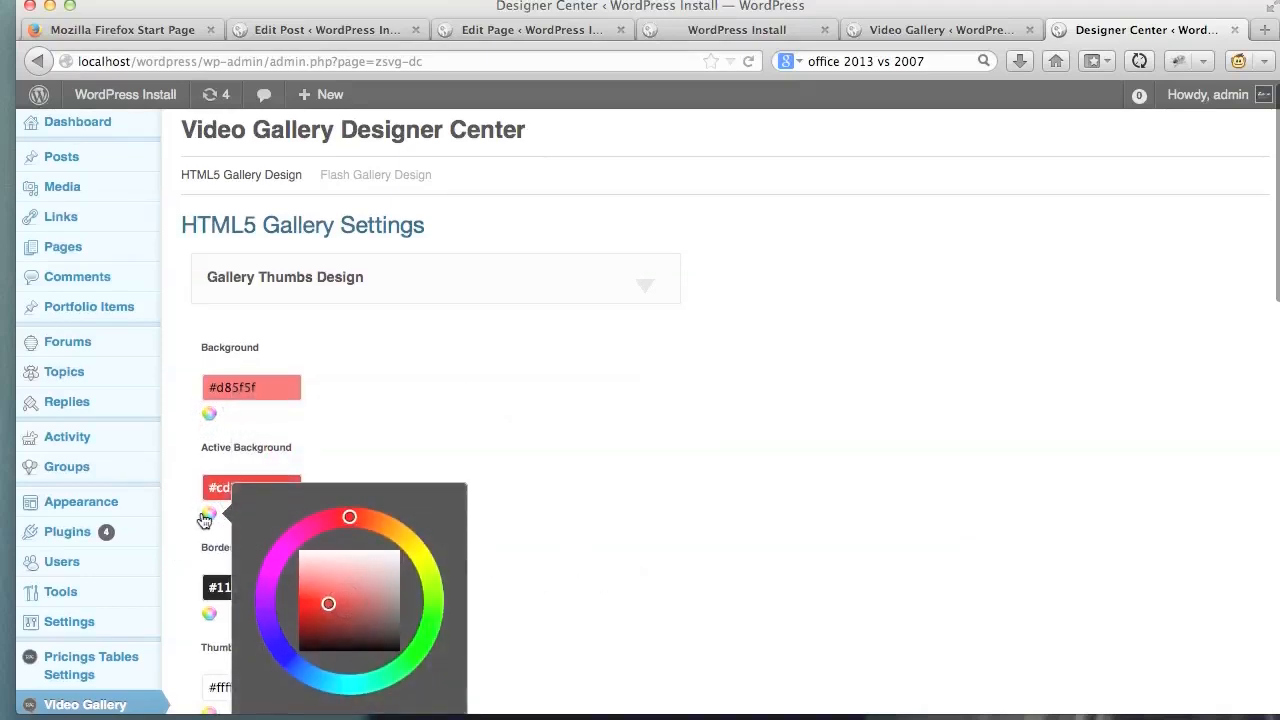
left_click_drag(348, 516, 400, 532)
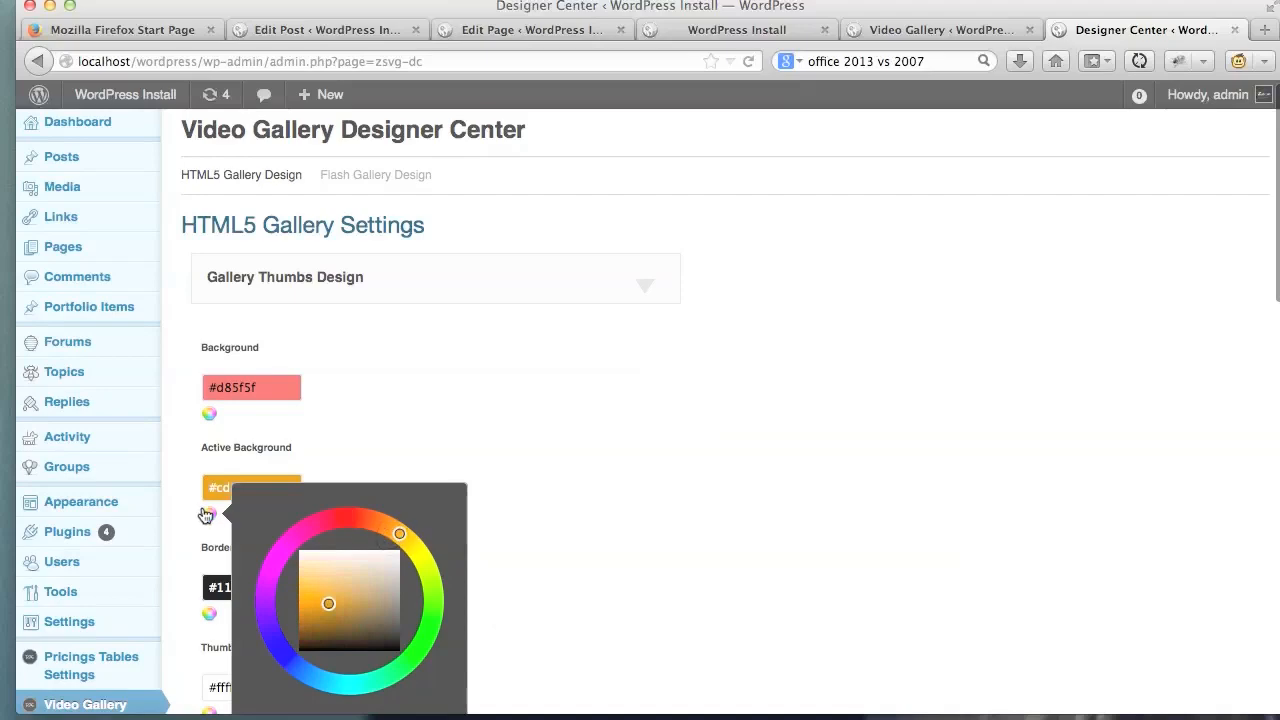
scroll("down", 3)
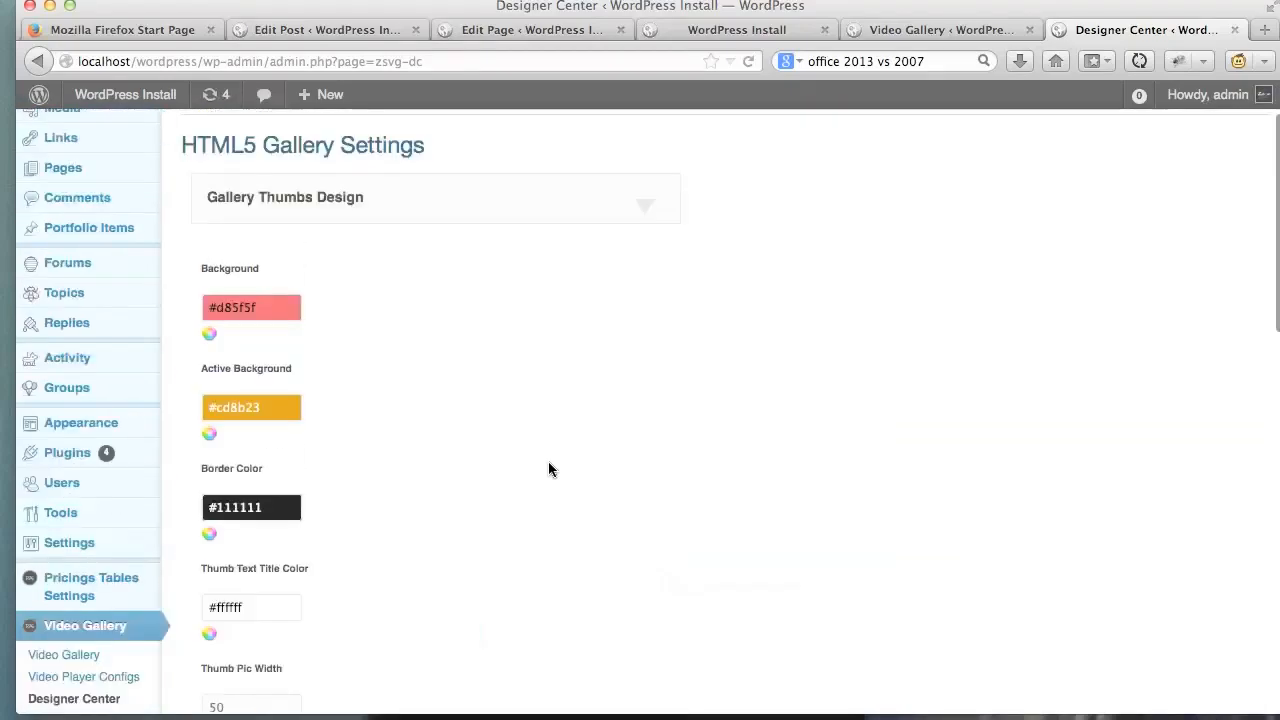
scroll("down", 3)
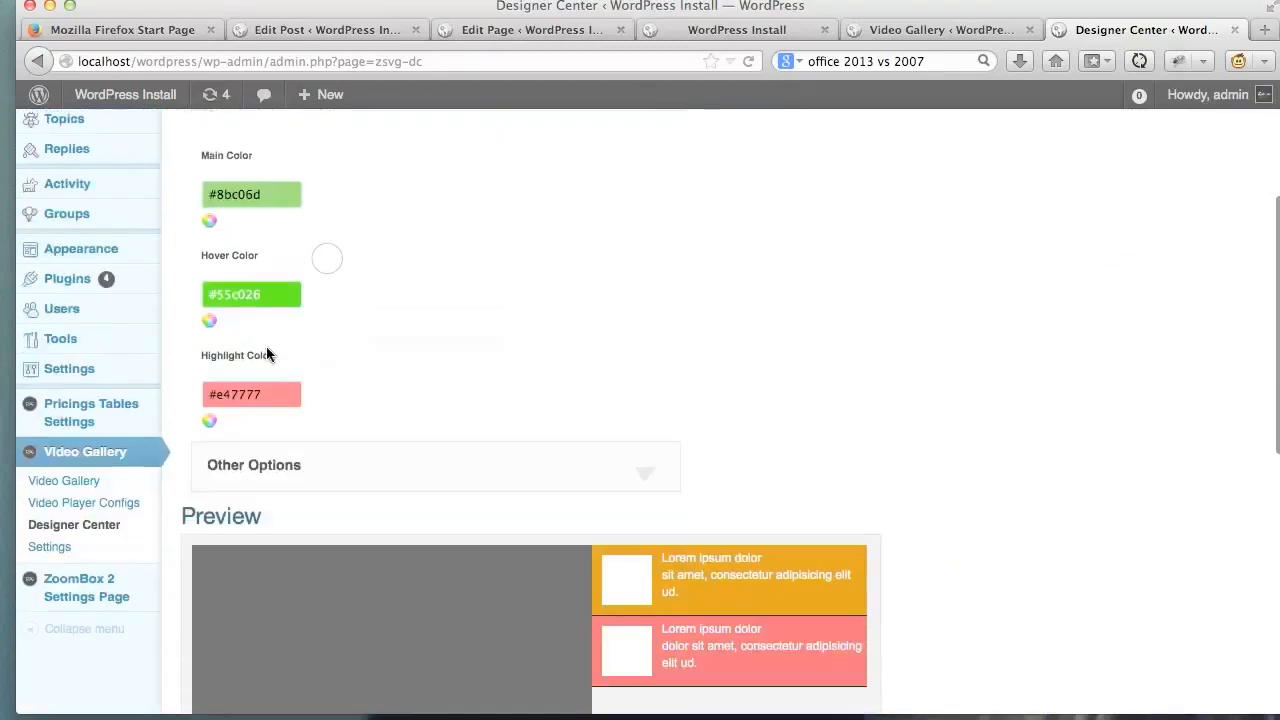
Set the player Main Color to dark red-orange #c04026, then go to Video Player Configs
left_click(208, 220)
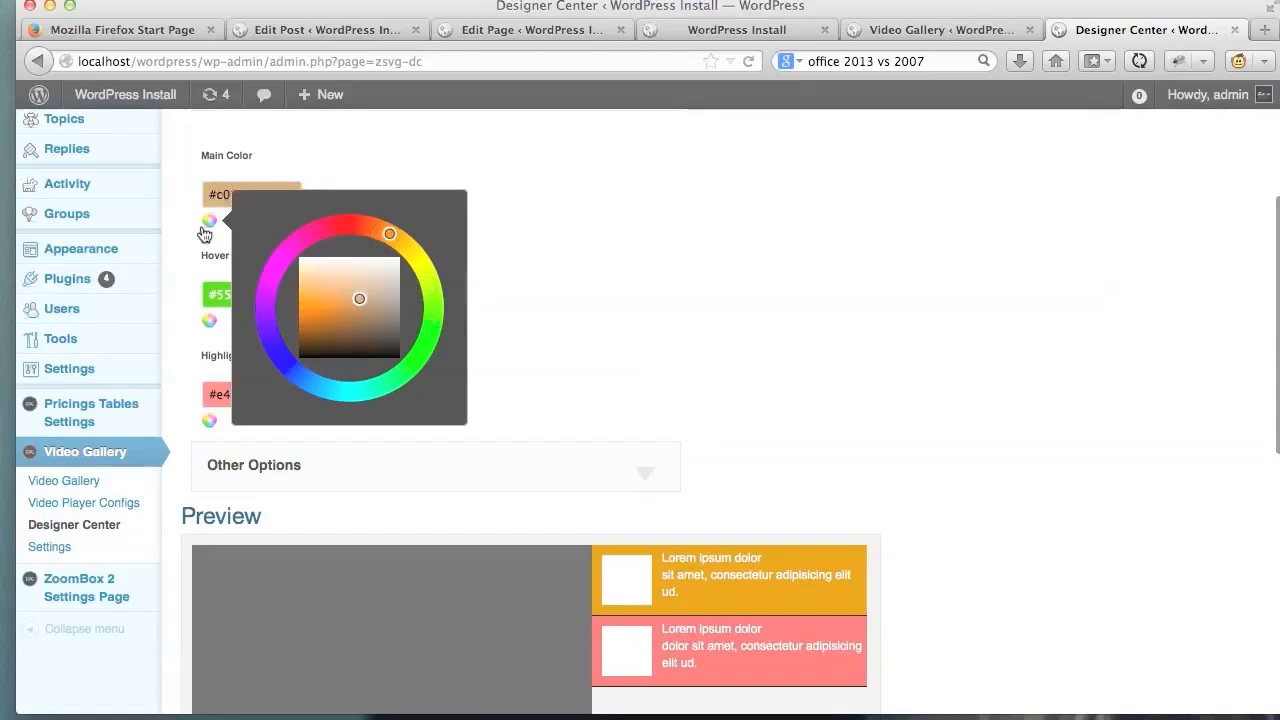
left_click(208, 320)
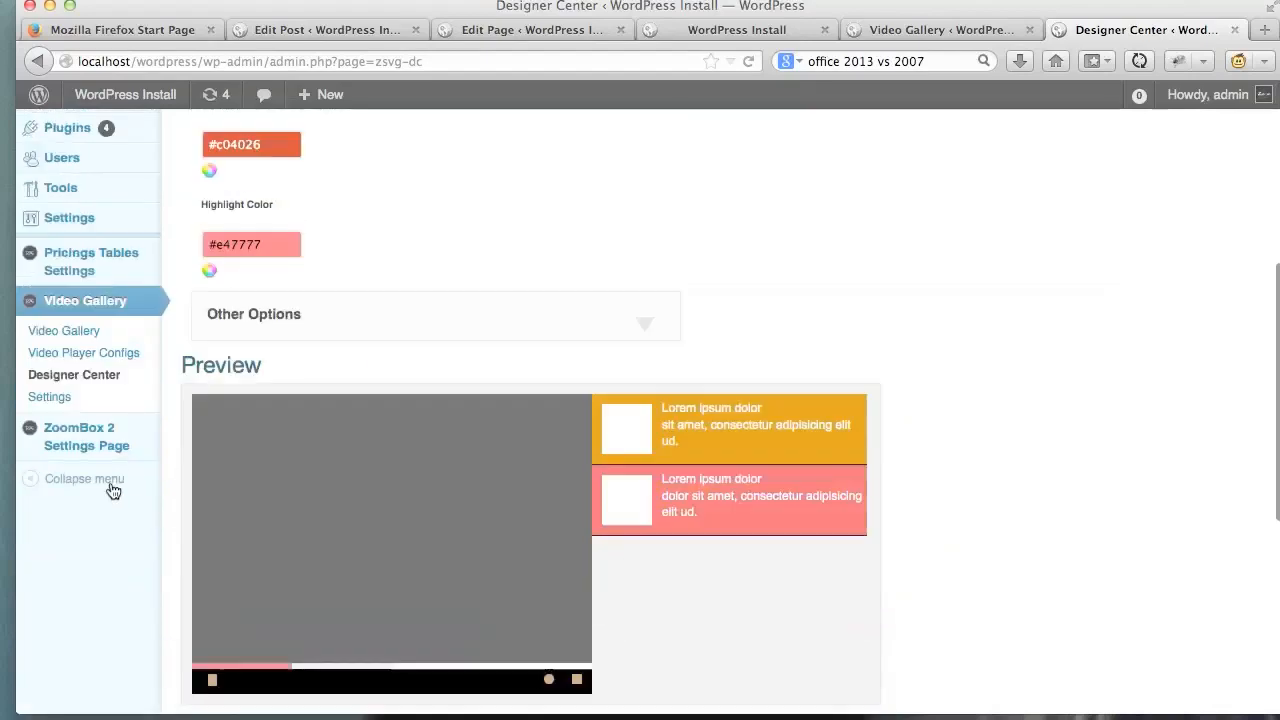
left_click(84, 352)
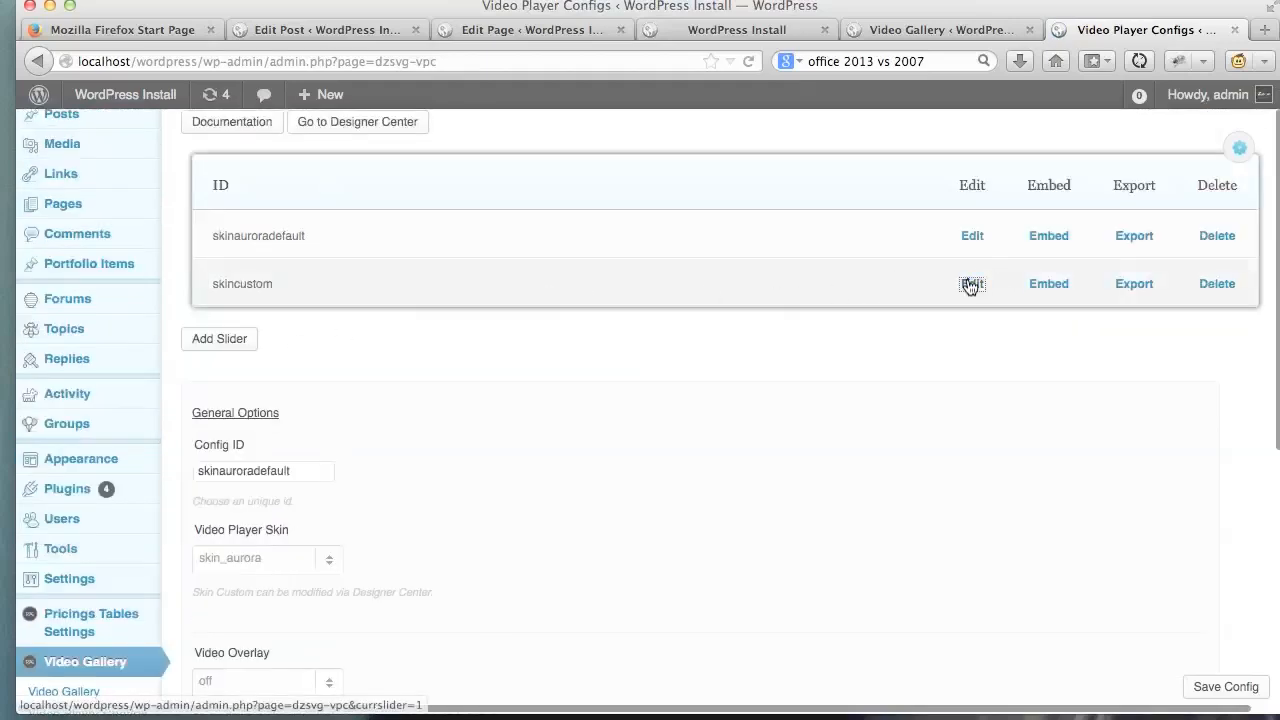
Edit the skincustom player config, keep the skin_custom skin, and save it
left_click(972, 284)
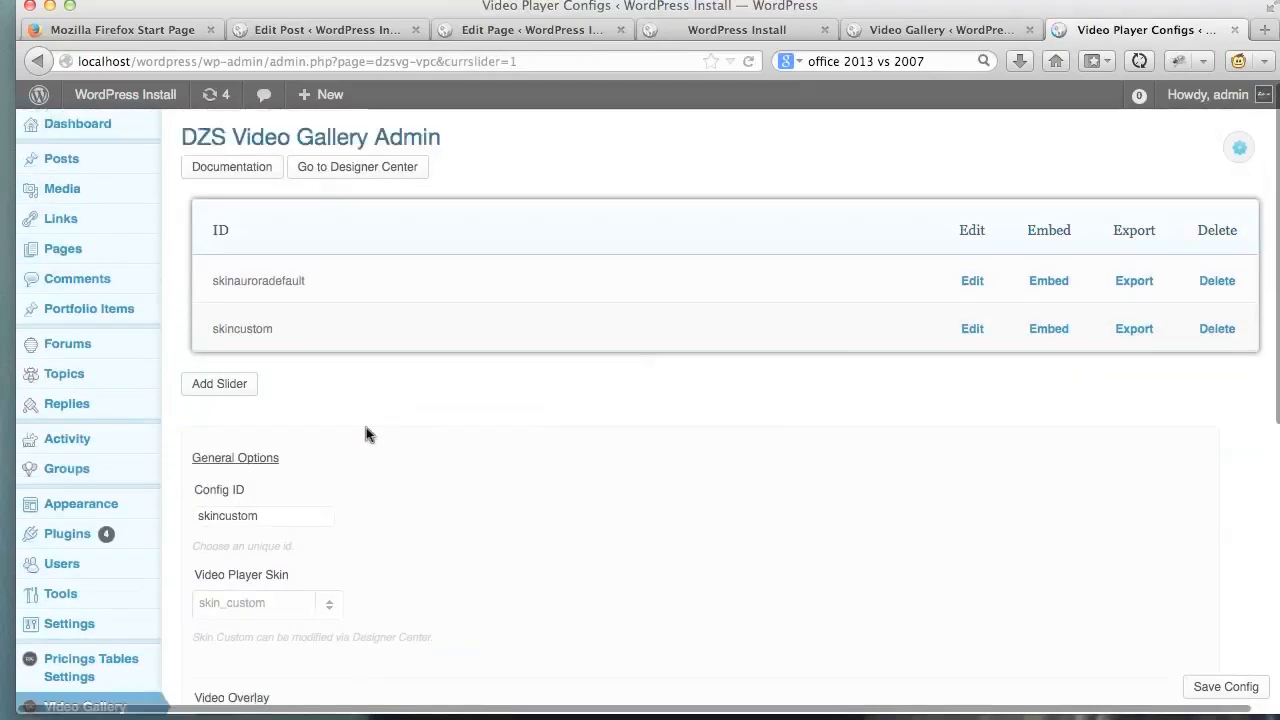
scroll("down", 3)
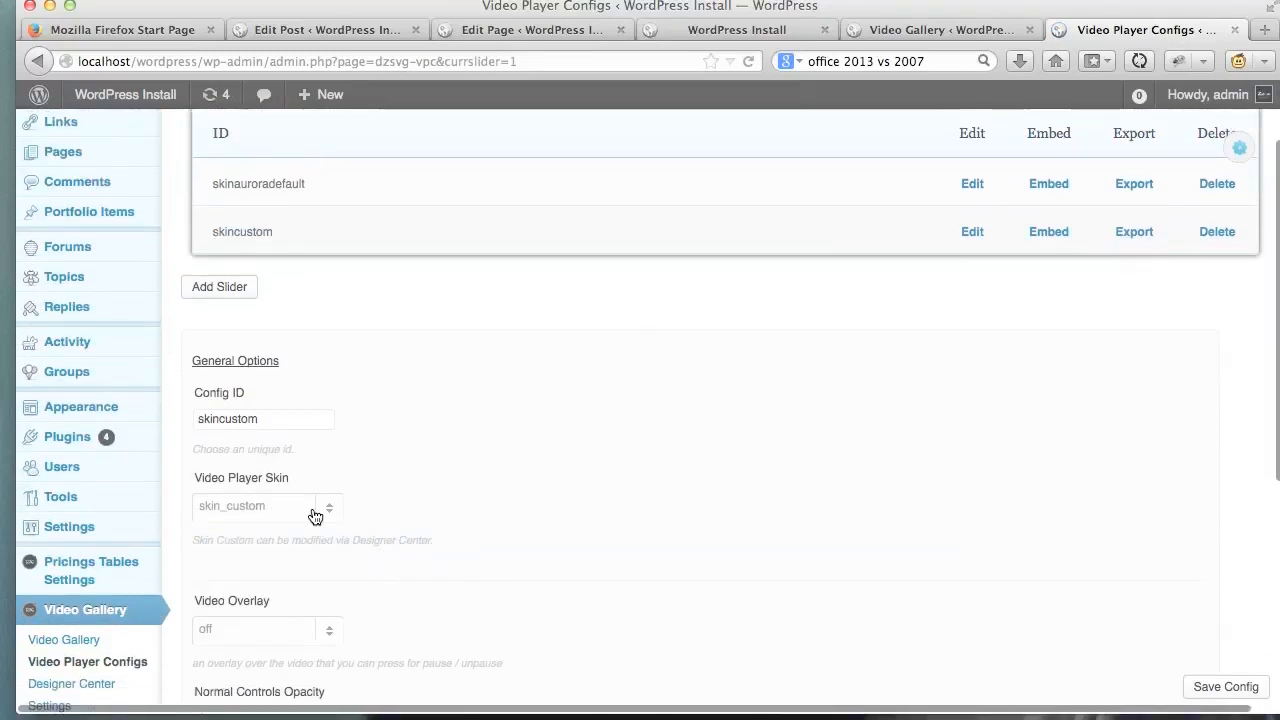
mouse_move(1224, 686)
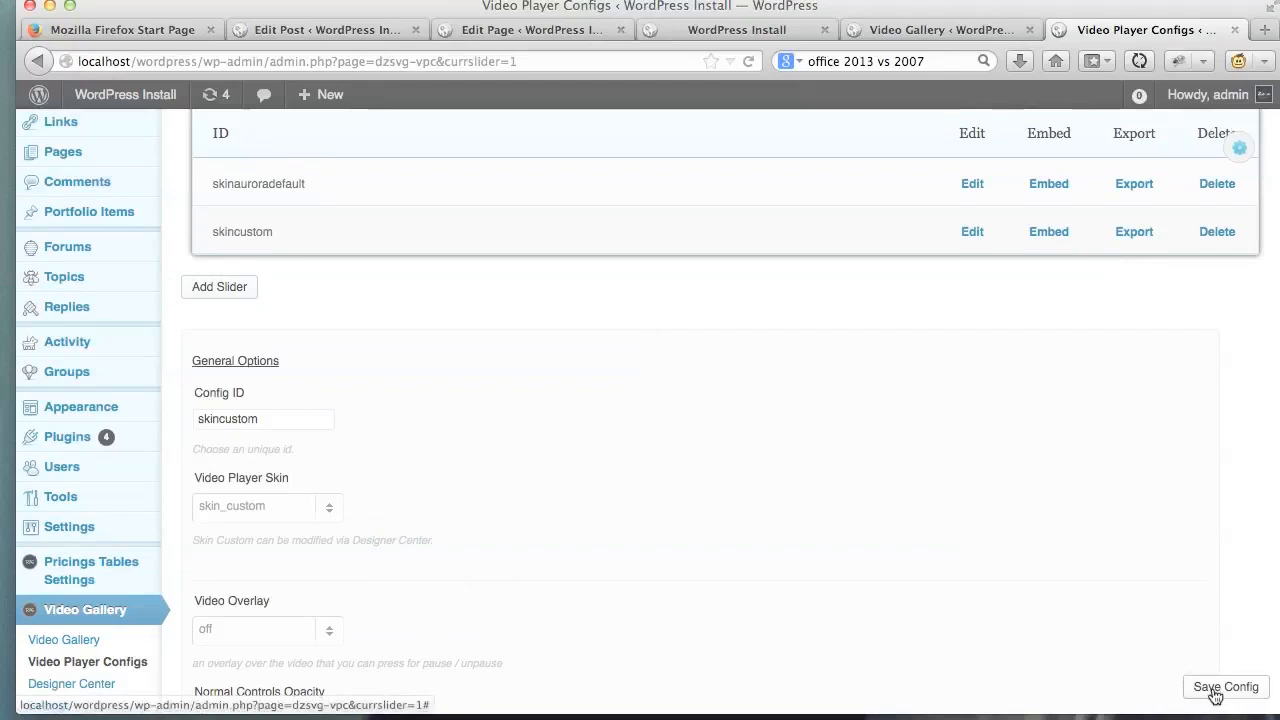
left_click(1224, 688)
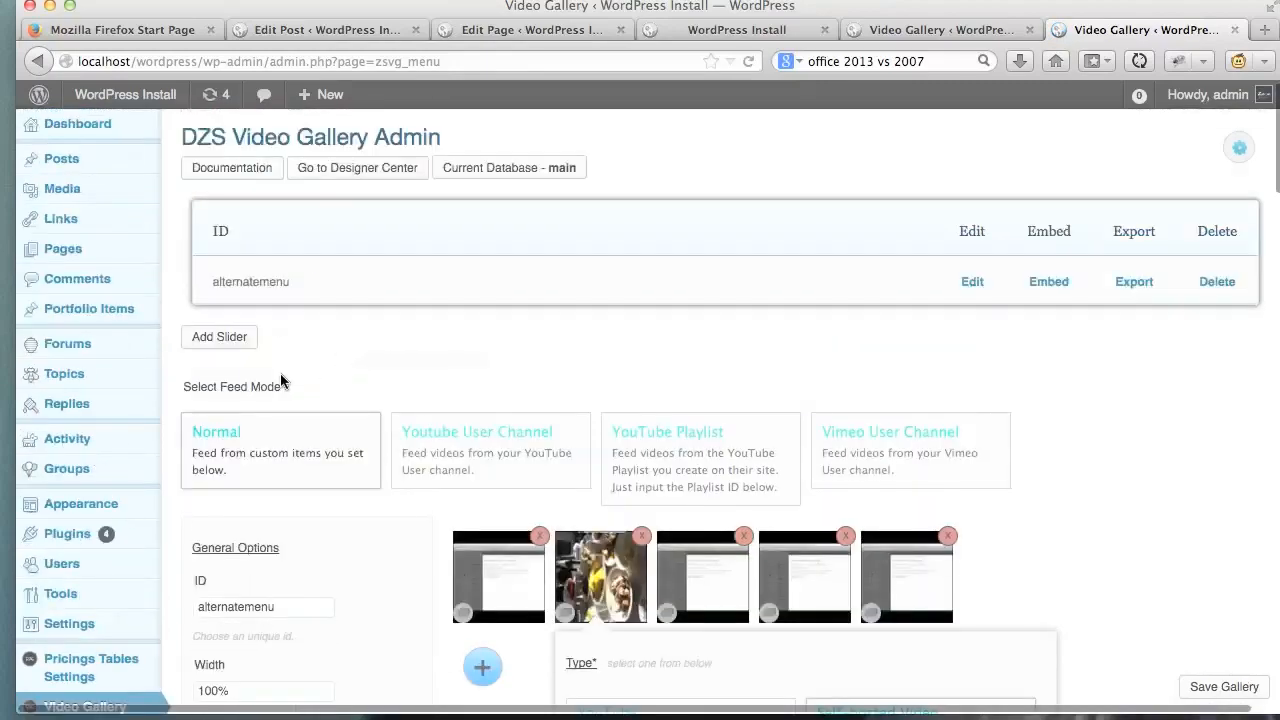
Set the alternatemenu gallery's Video Player Configuration to skincustom
scroll("down", 3)
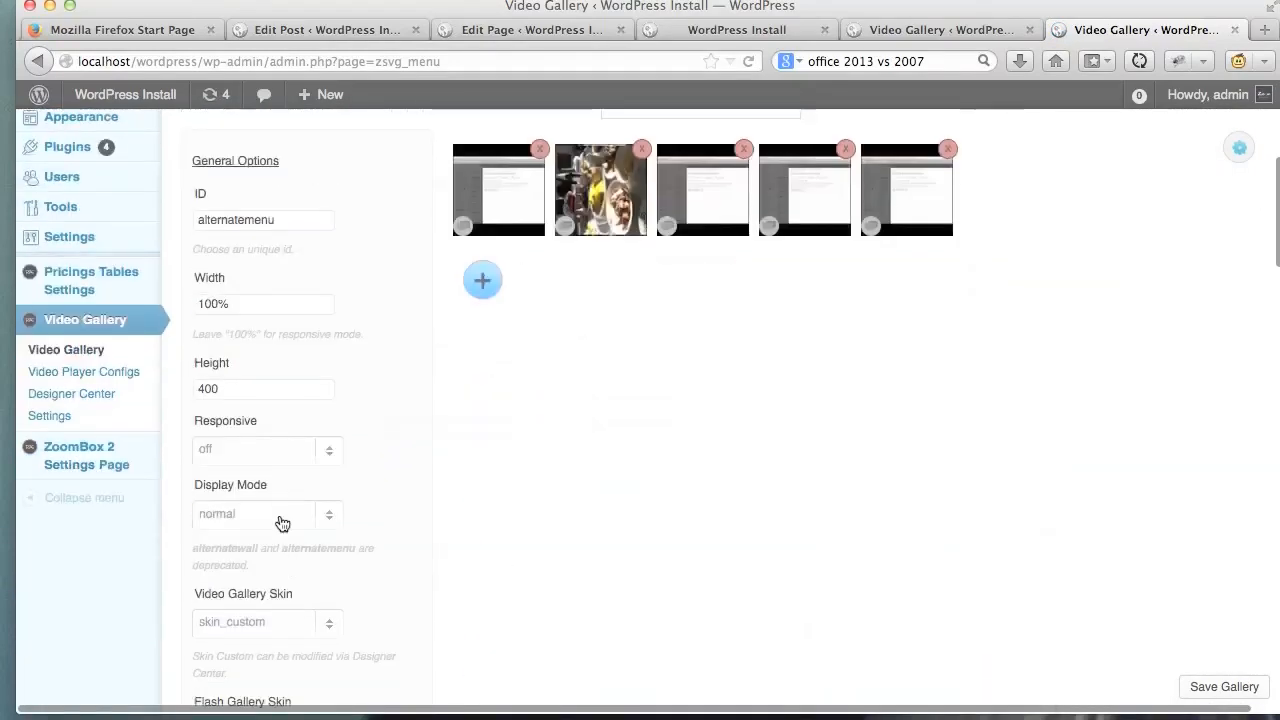
scroll("down", 3)
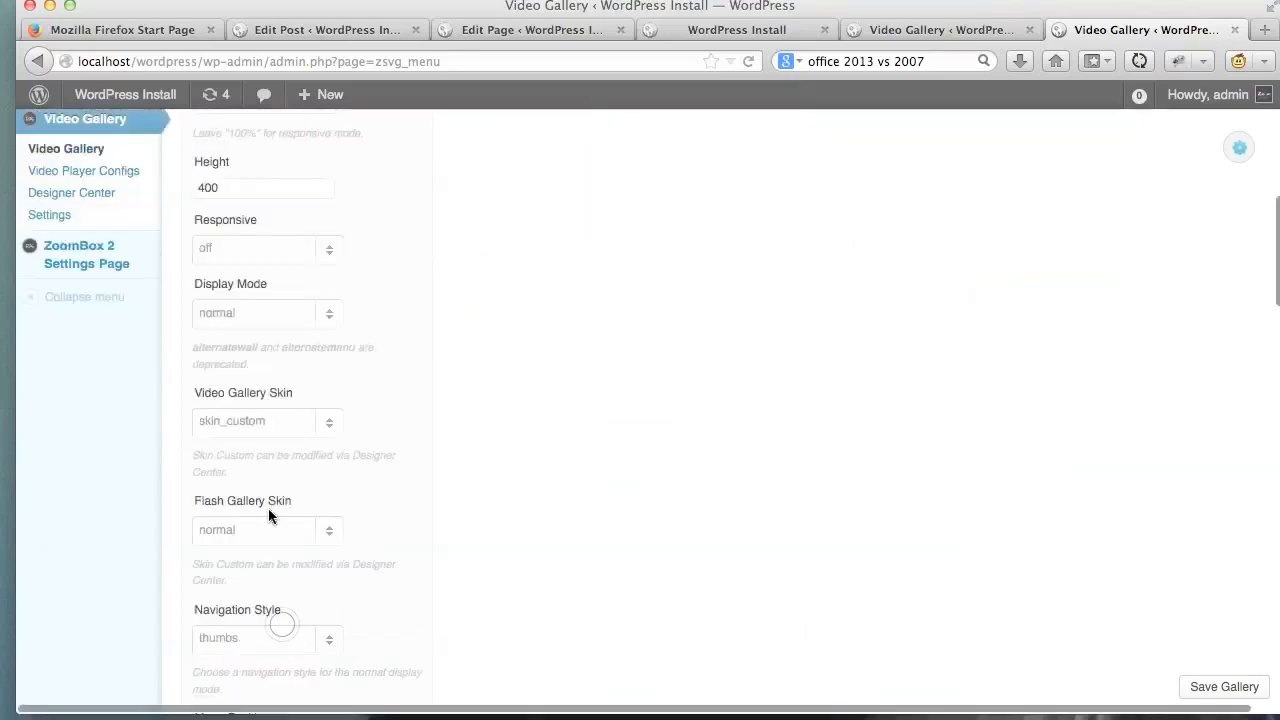
left_click(264, 420)
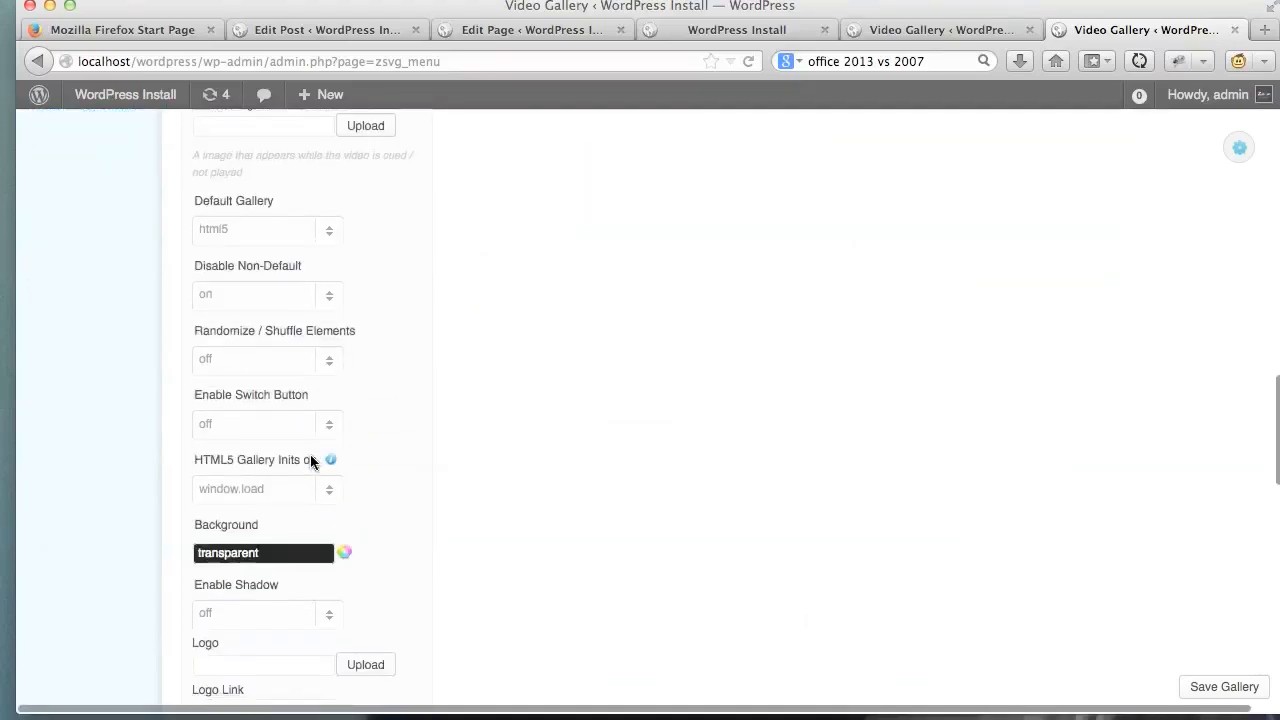
scroll("down", 3)
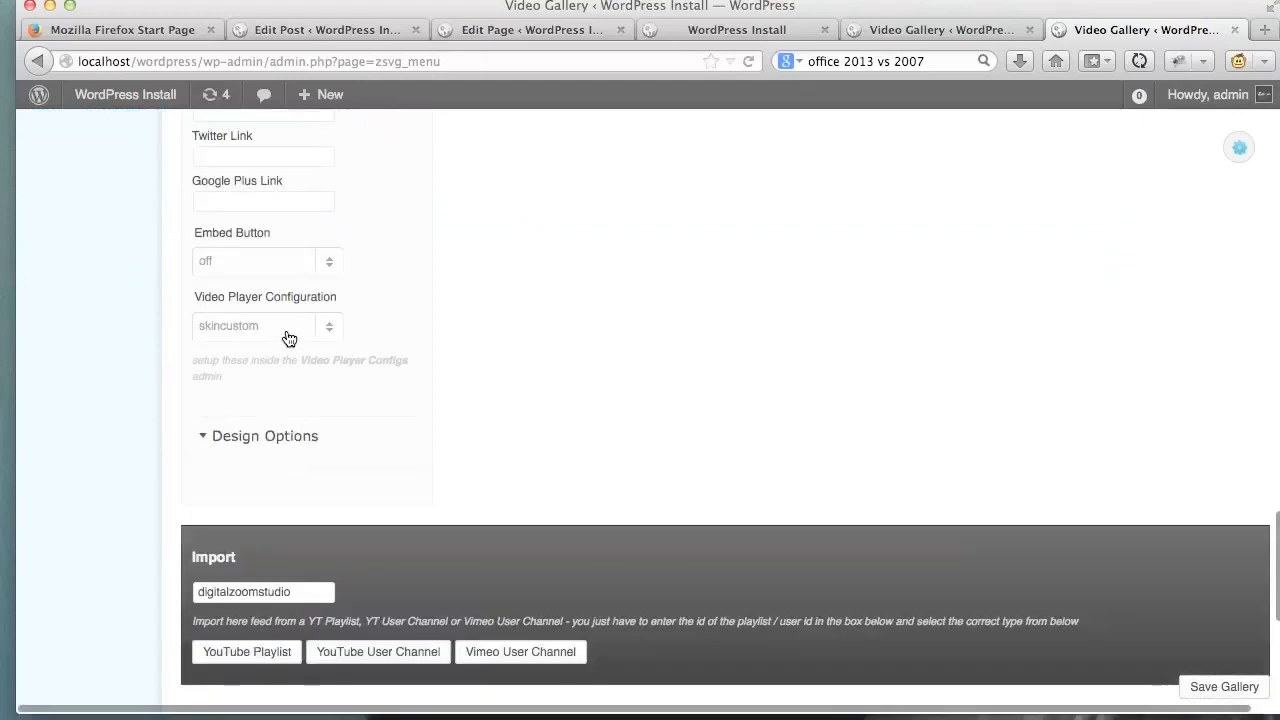
left_click(264, 324)
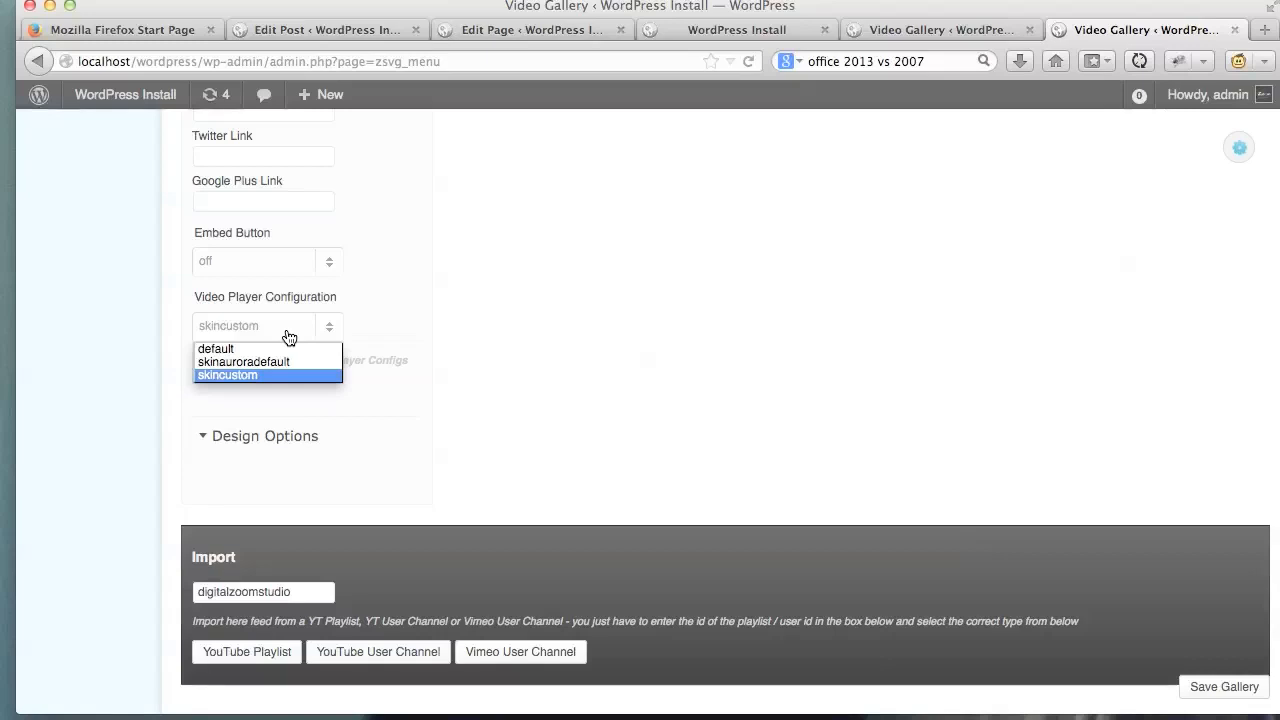
left_click(228, 376)
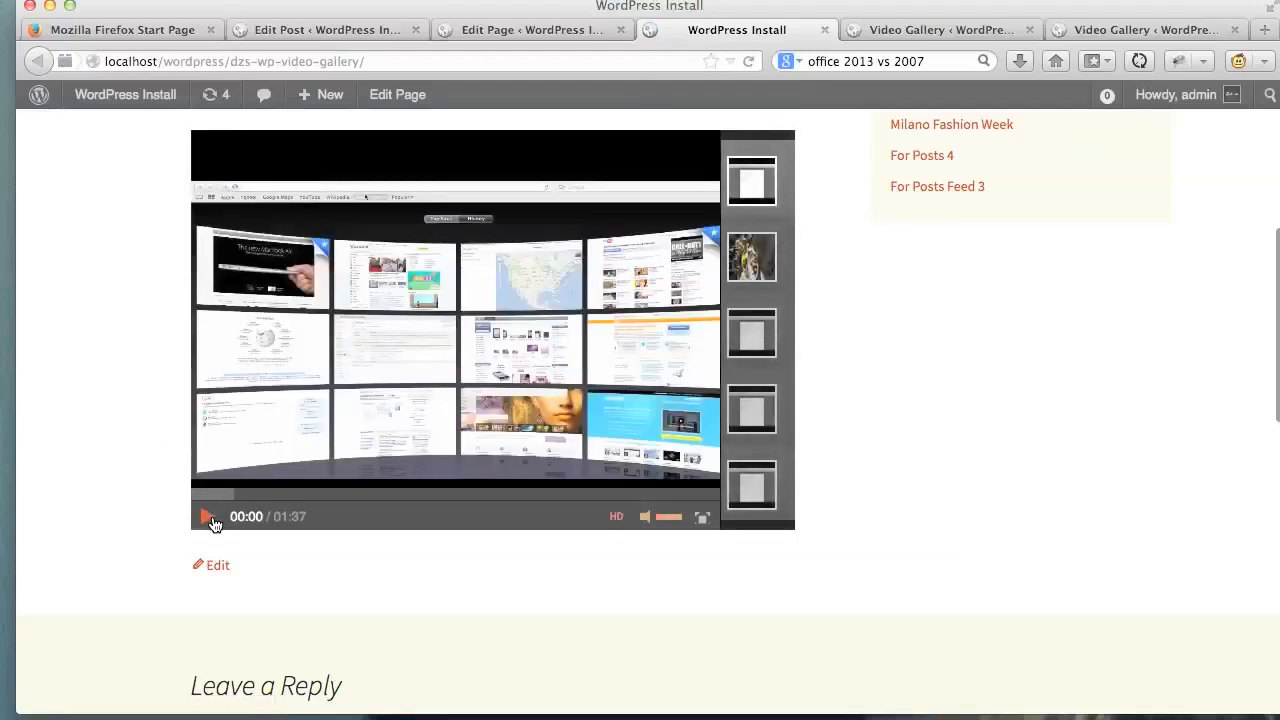
Play the gallery video on the front-end page in the custom-coloured player
left_click(208, 516)
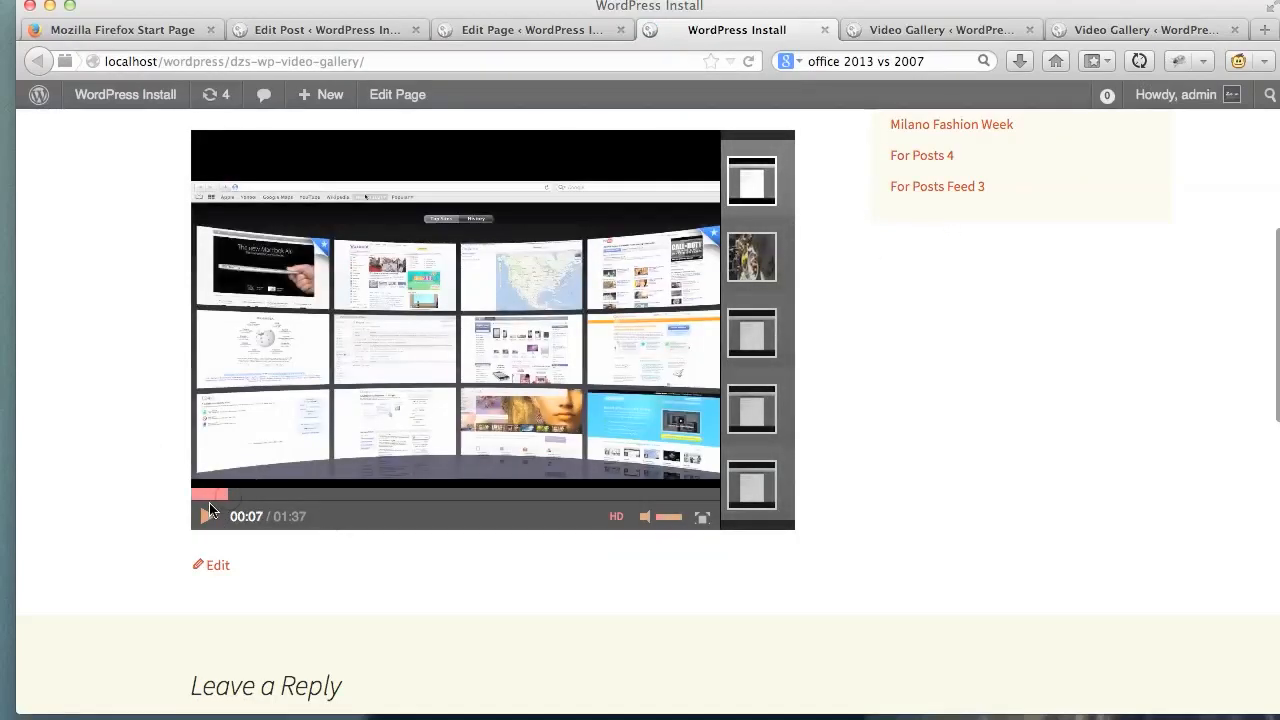